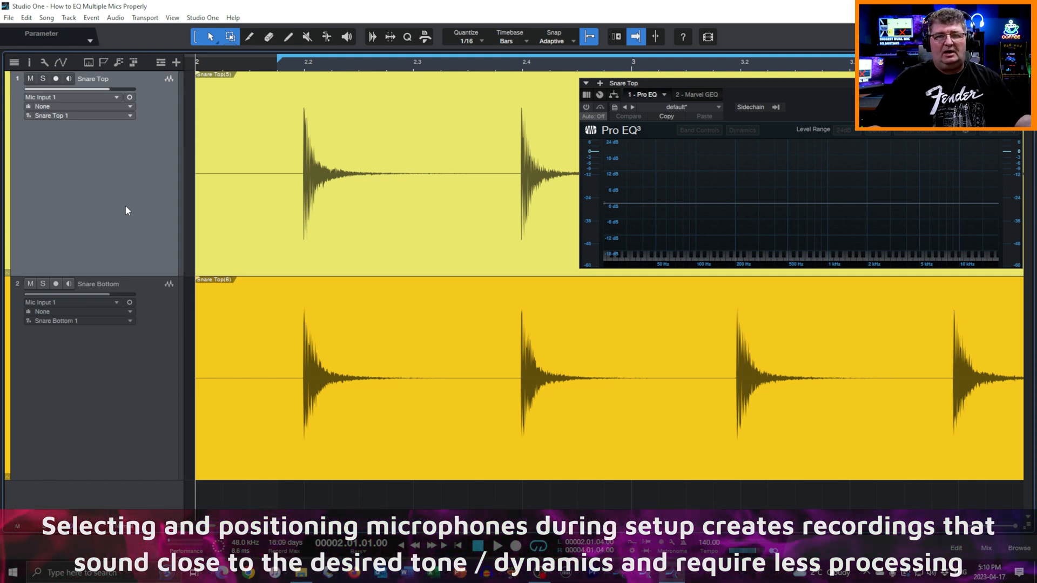
pyautogui.moveTo(617, 155)
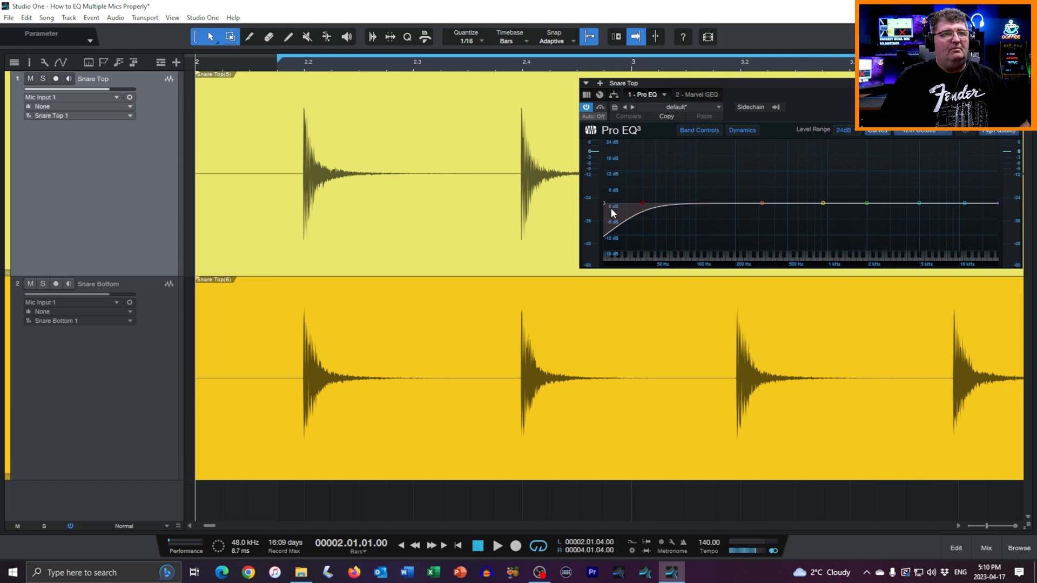
pyautogui.moveTo(635, 235)
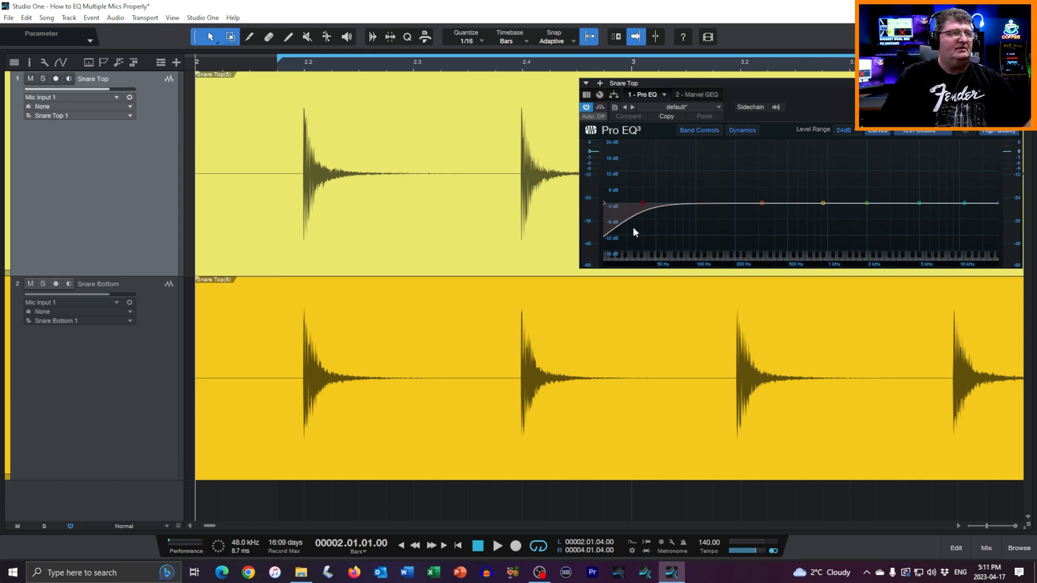
# Solo Snare Top and toggle its Pro EQ bypass to compare the high-pass filter, leaving it on
pyautogui.click(42, 78)
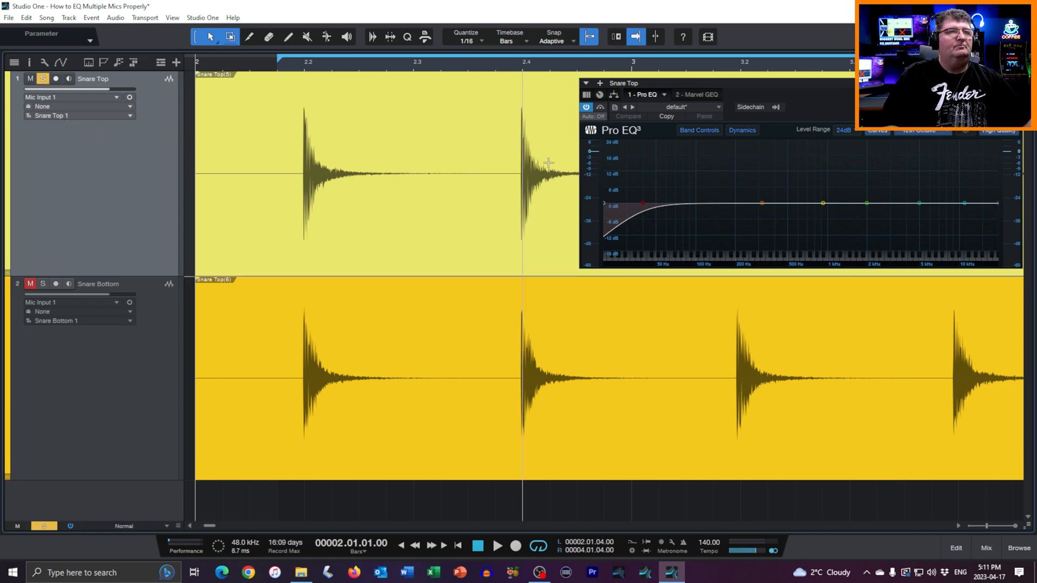
pyautogui.click(585, 107)
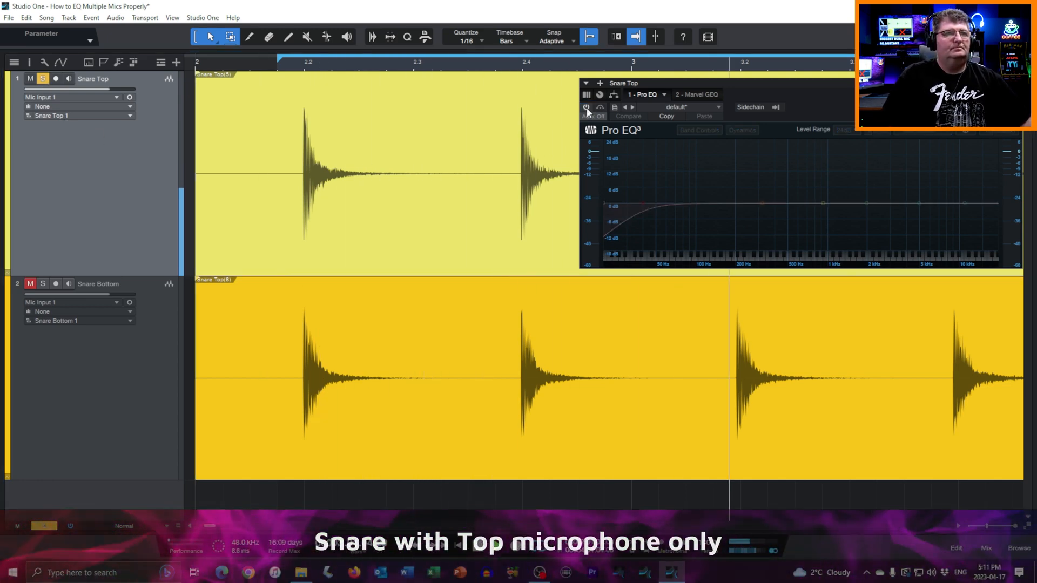
pyautogui.click(585, 108)
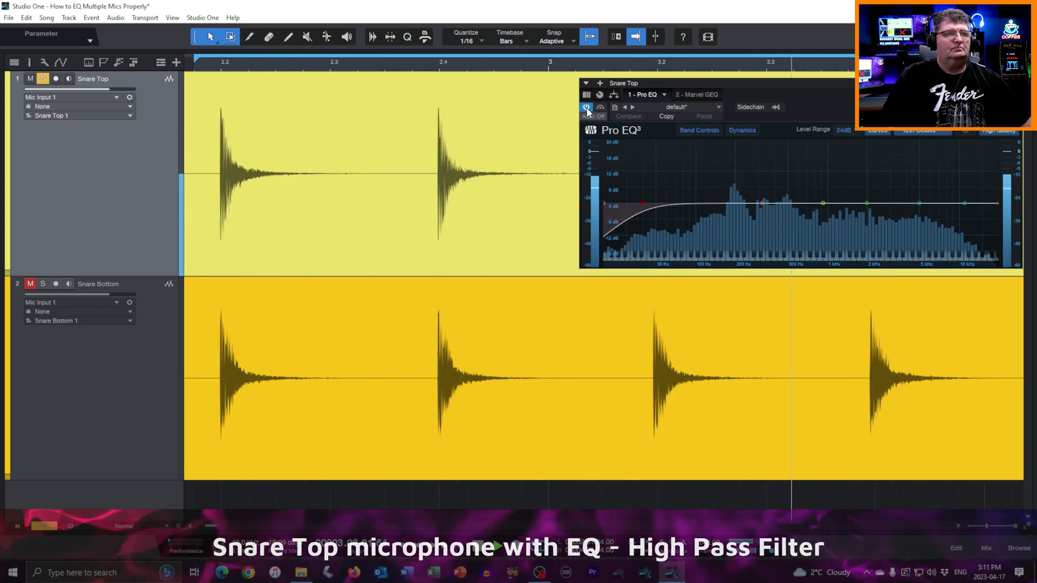
pyautogui.click(586, 107)
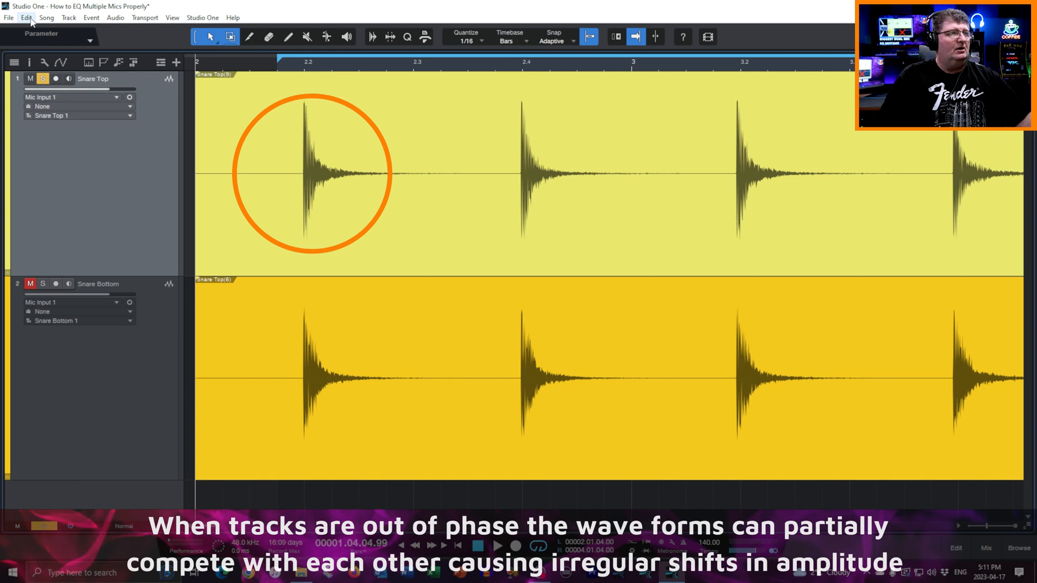
# Undo and redo Transform to Rendered Audio on Snare Top via the Edit menu to compare waveforms
pyautogui.click(26, 17)
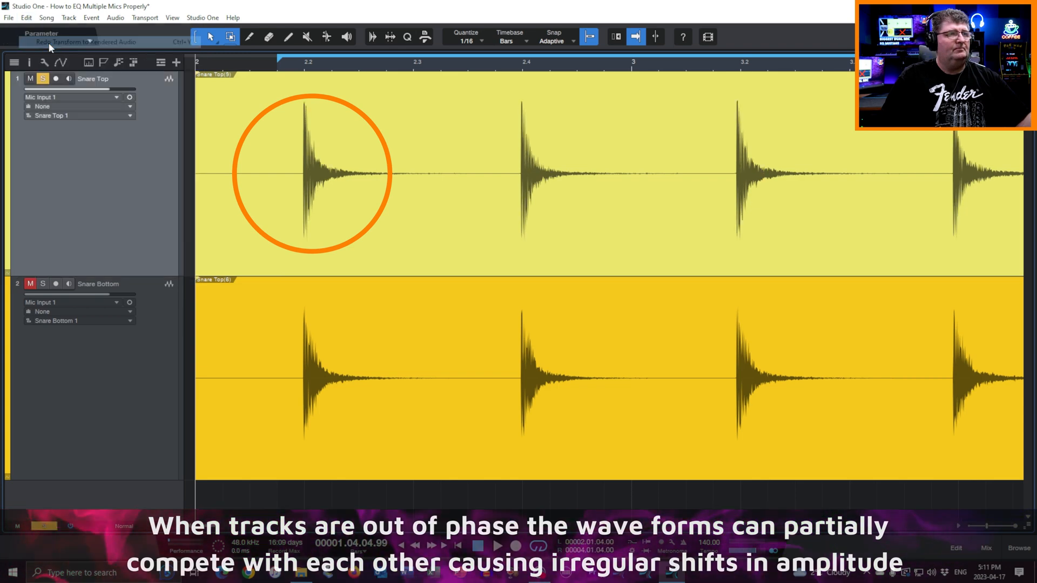
pyautogui.click(26, 17)
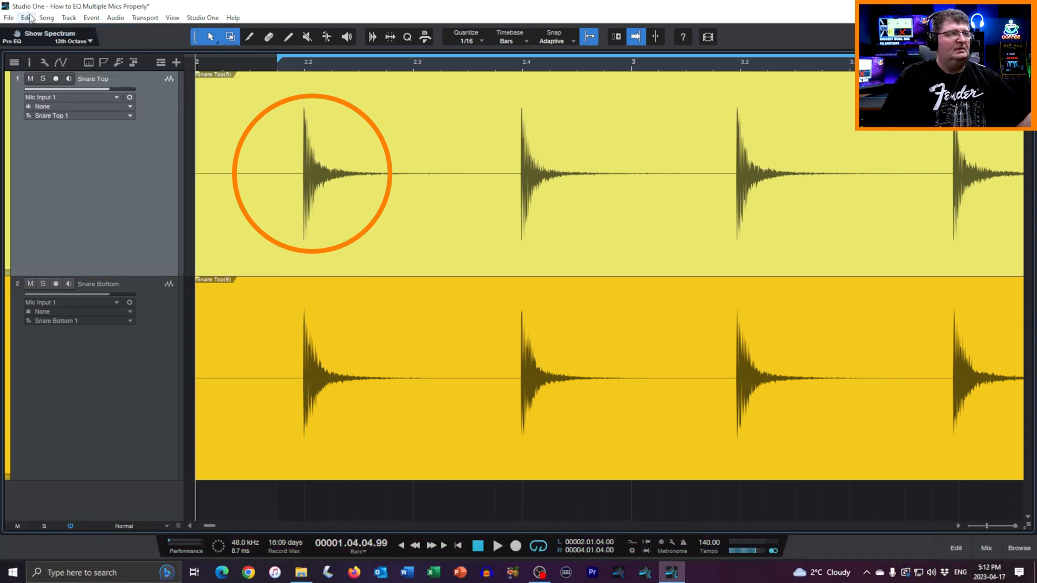
pyautogui.click(26, 17)
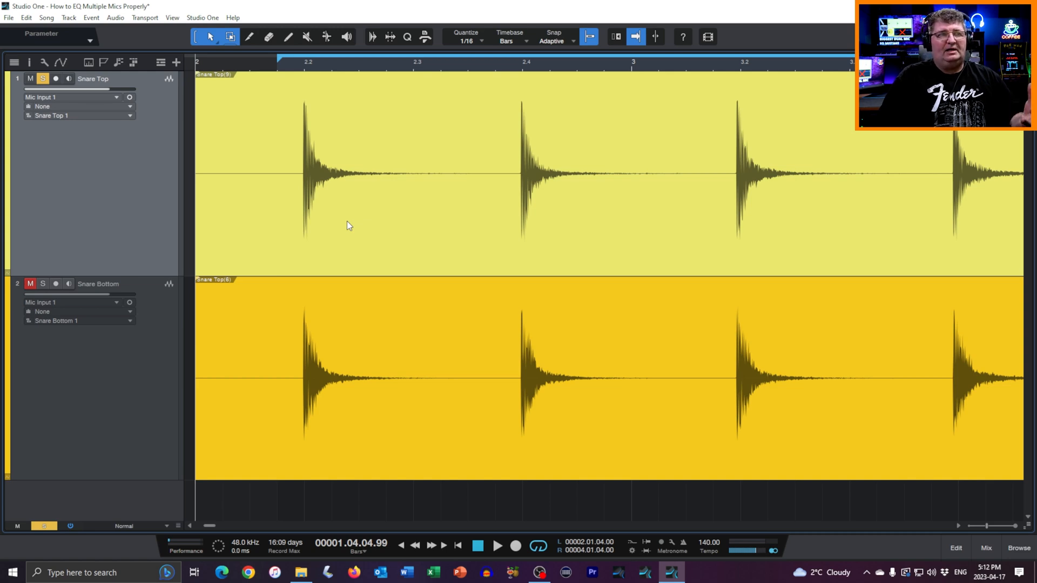
pyautogui.moveTo(317, 181)
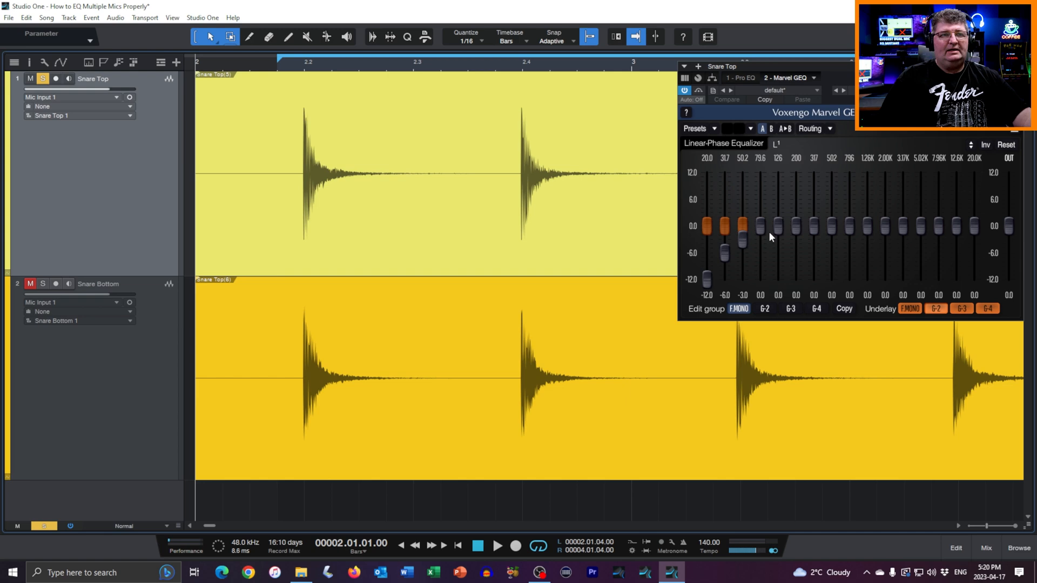
pyautogui.moveTo(755, 243)
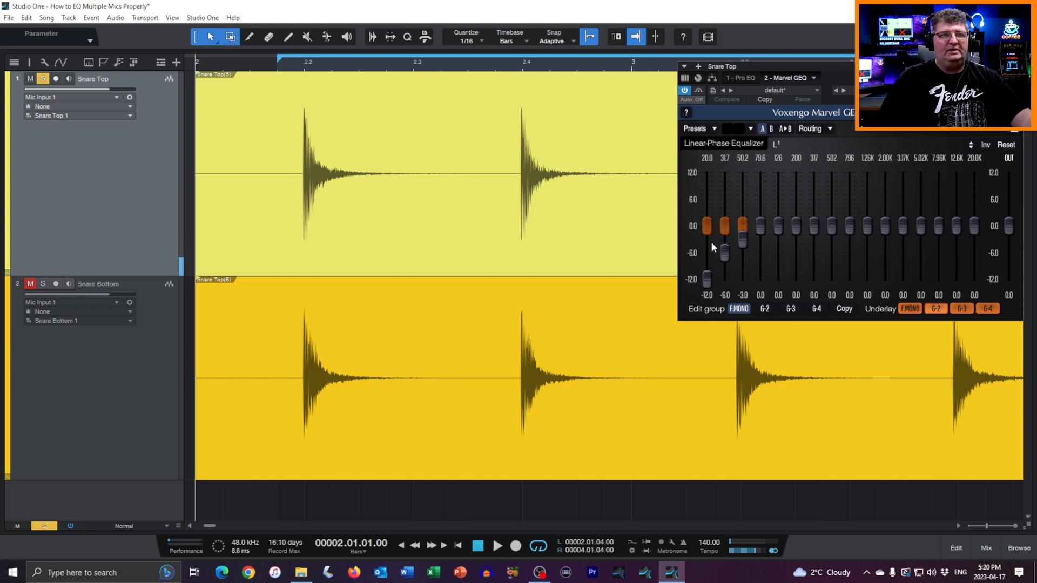
pyautogui.moveTo(824, 199)
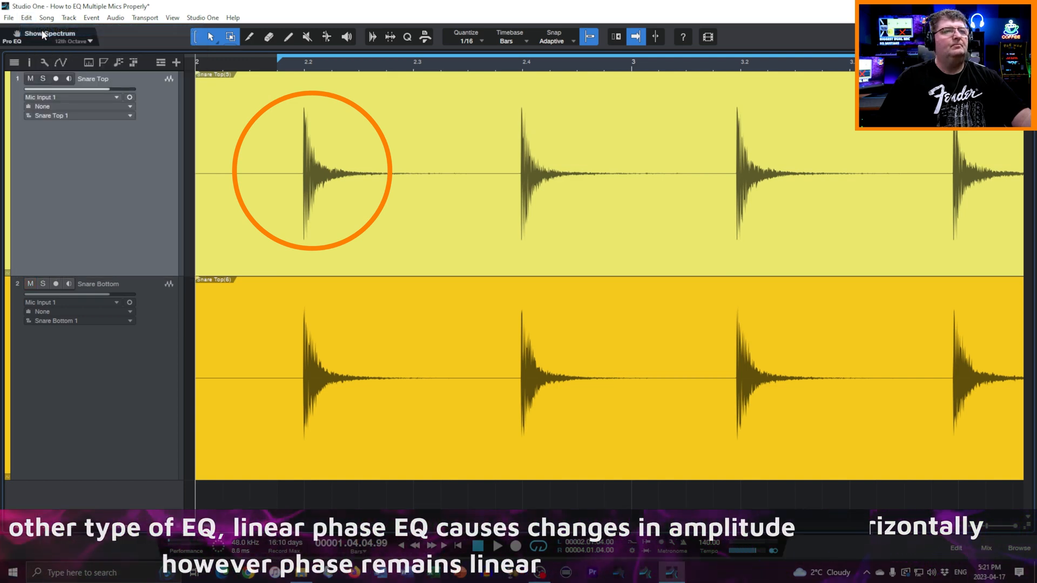
# Undo and redo rendering the linear-phase EQ into Snare Top from the Edit menu, comparing the waveforms
pyautogui.click(26, 17)
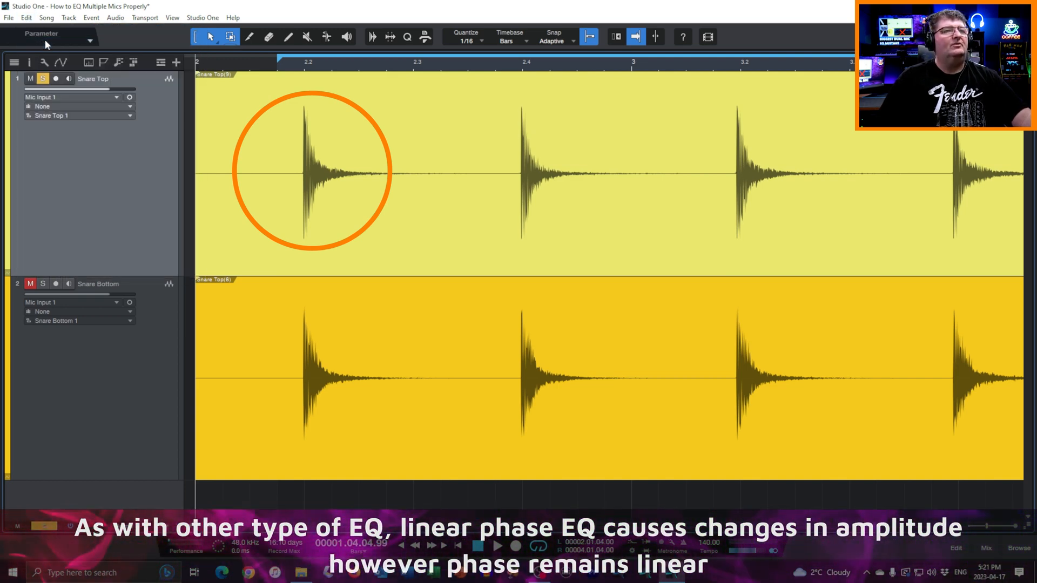
pyautogui.click(26, 17)
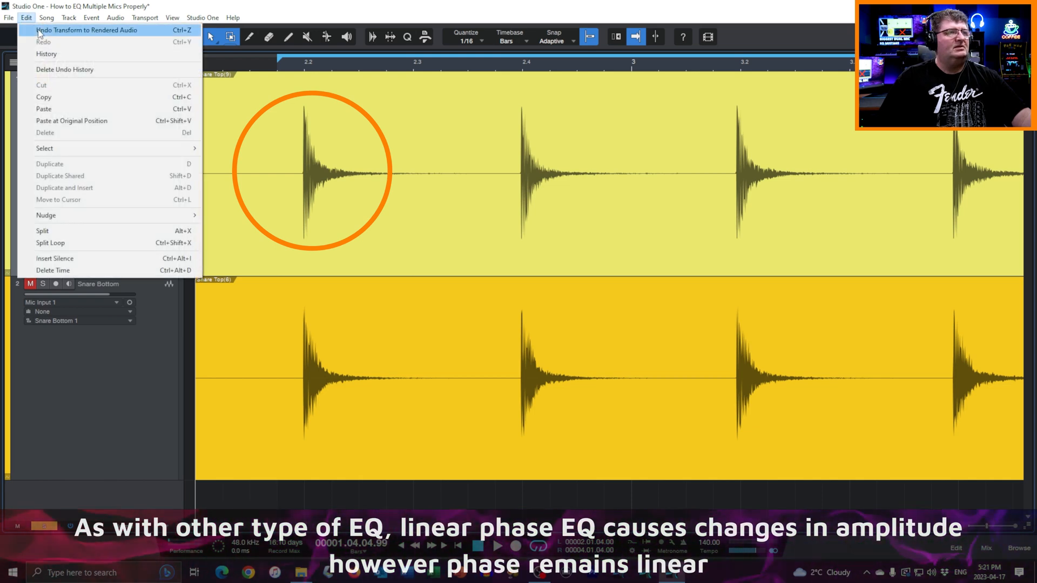
pyautogui.click(340, 151)
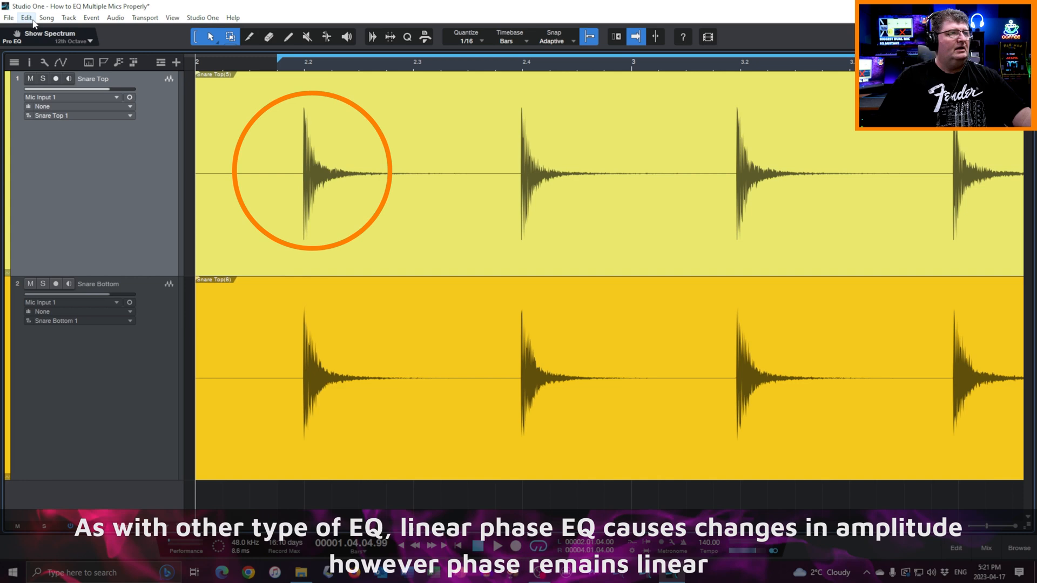
pyautogui.click(25, 17)
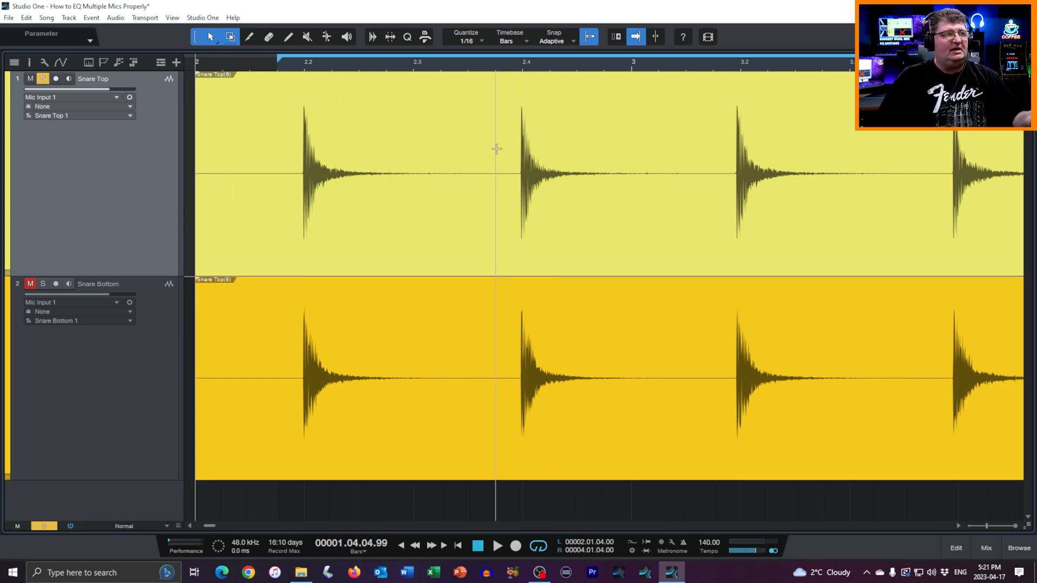
pyautogui.moveTo(164, 188)
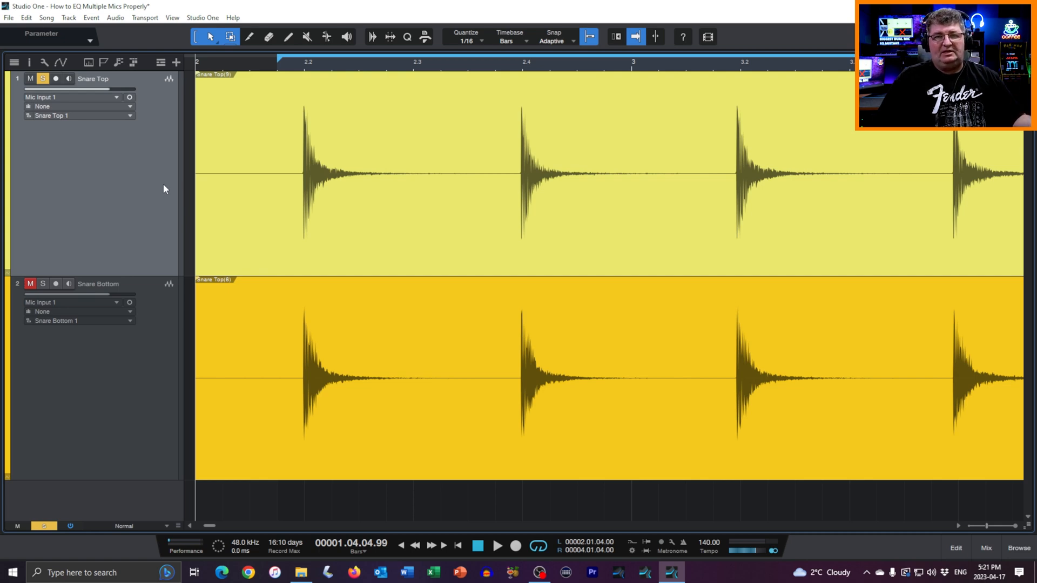
pyautogui.click(984, 547)
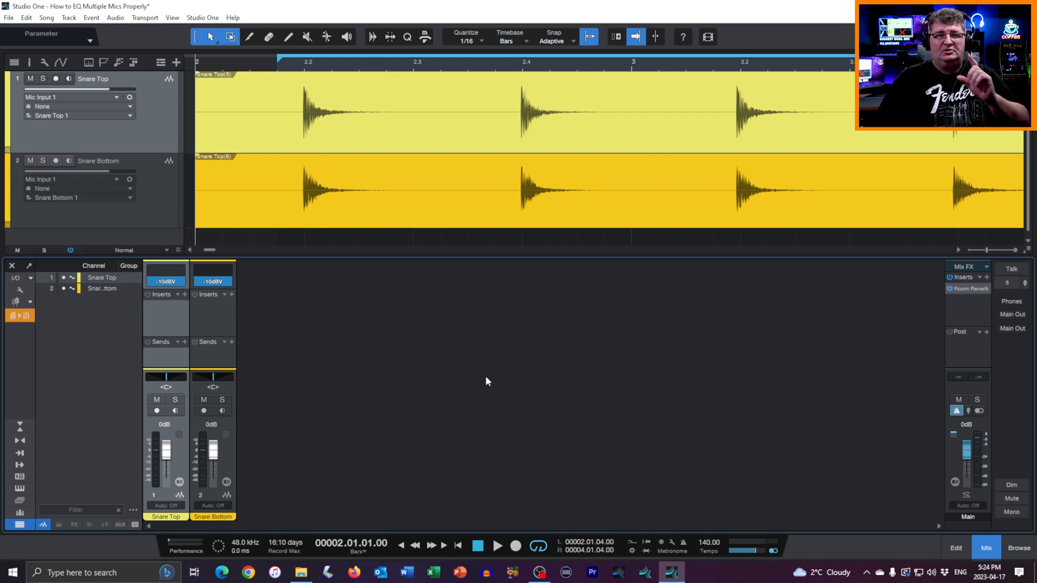
pyautogui.moveTo(250, 312)
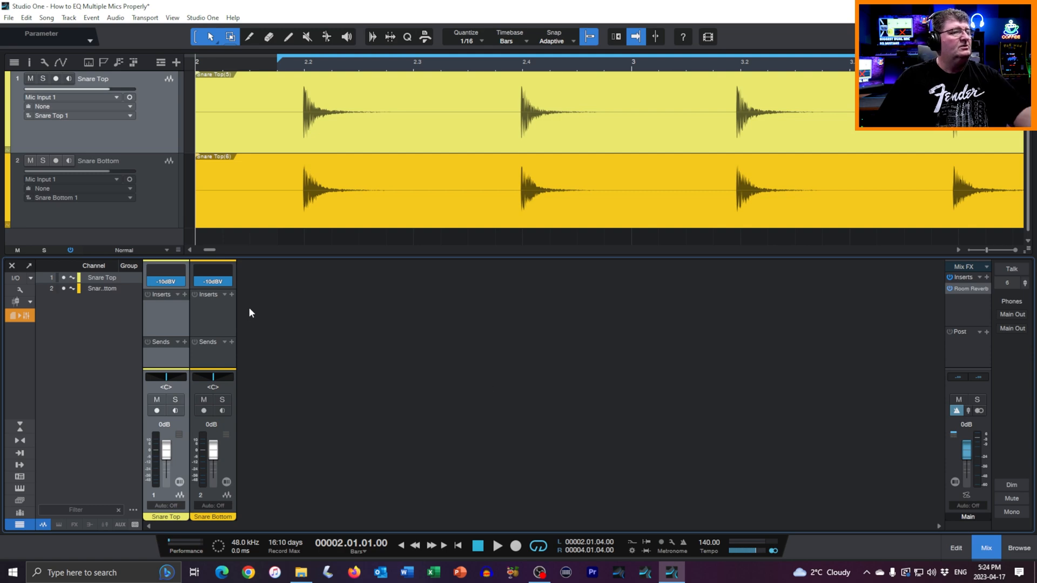
# Add a new bus channel from Snare Top's sends and send Snare Bottom to Bus 1
pyautogui.click(184, 343)
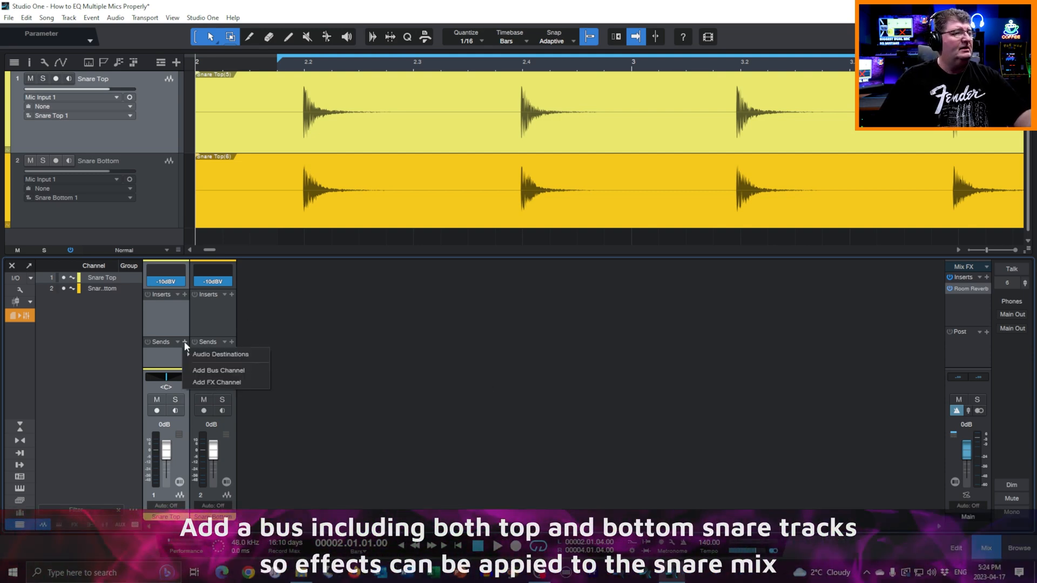
pyautogui.click(219, 371)
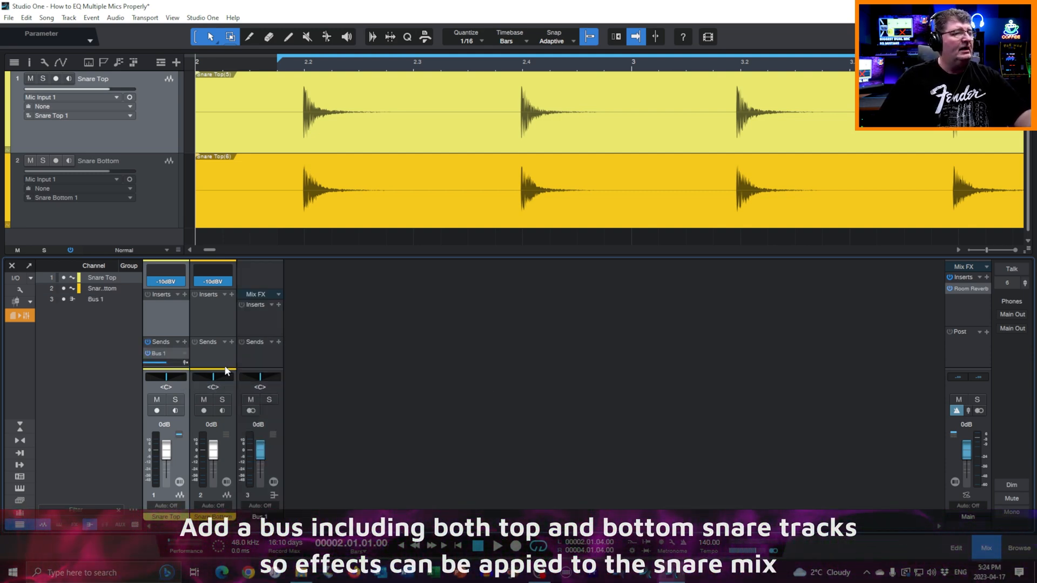
pyautogui.click(230, 343)
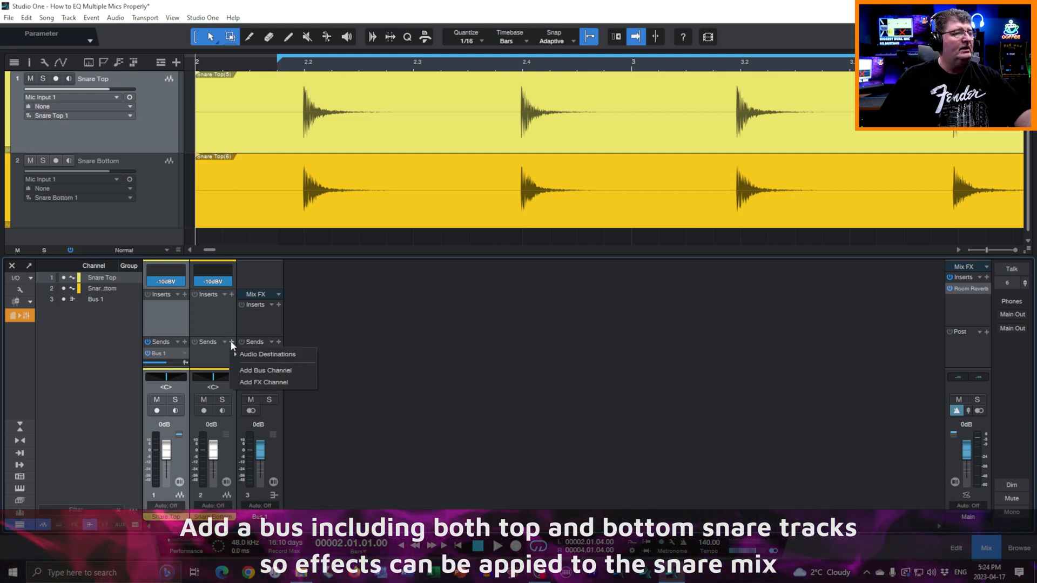
pyautogui.click(269, 354)
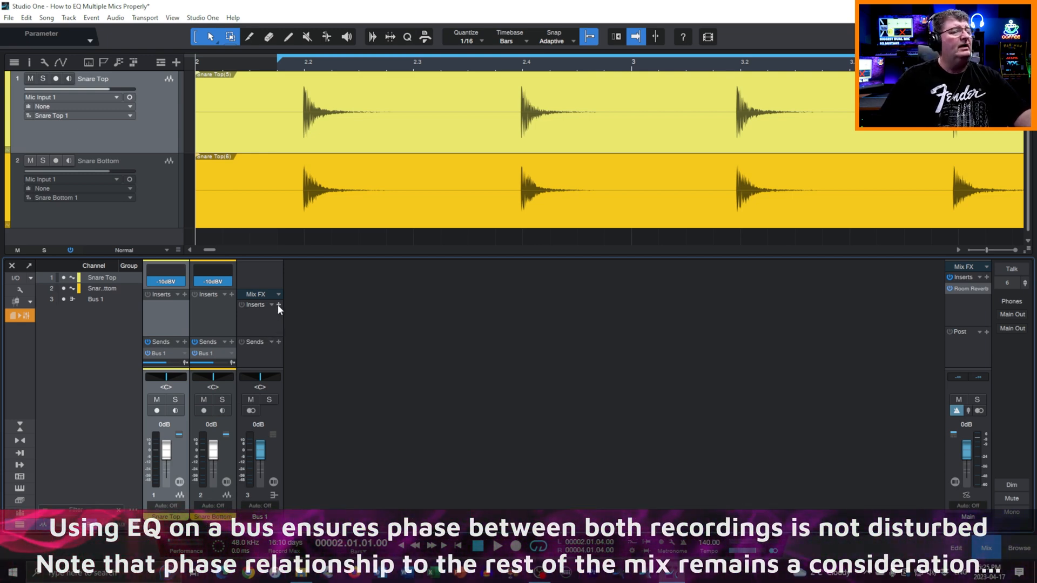
# Insert a Pro EQ on Bus 1 and switch it on with the low cut at 75 Hz
pyautogui.click(277, 304)
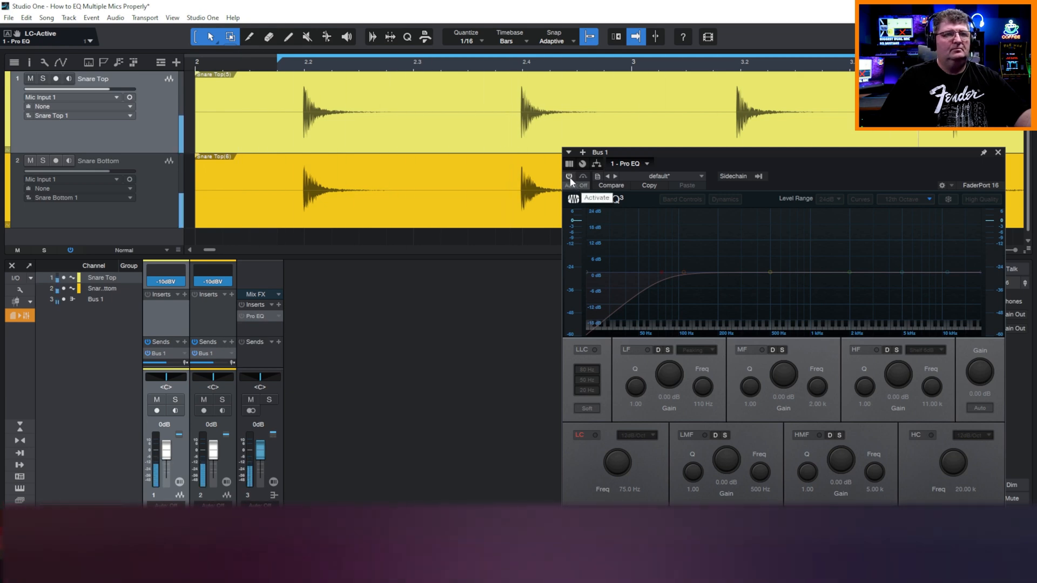
pyautogui.click(569, 176)
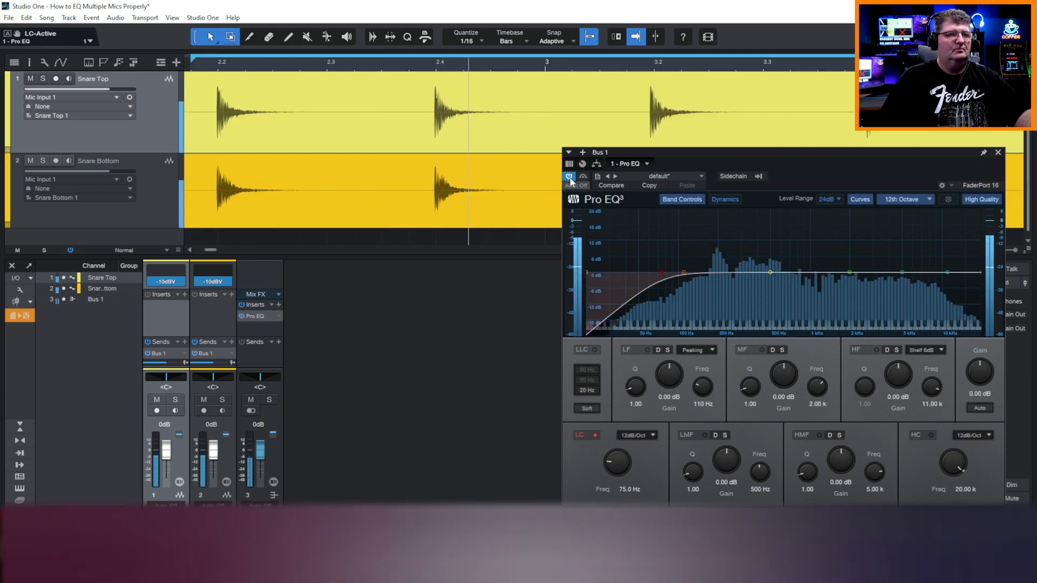